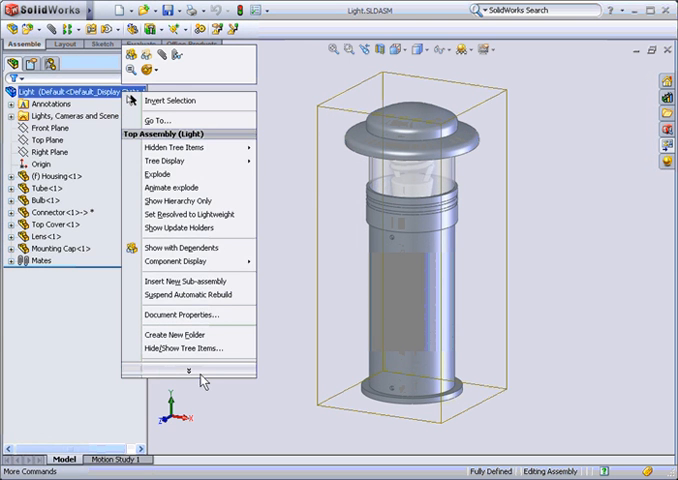
# Insert a new empty virtual part into the Light assembly and accept its placement.
pyautogui.click(196, 372)
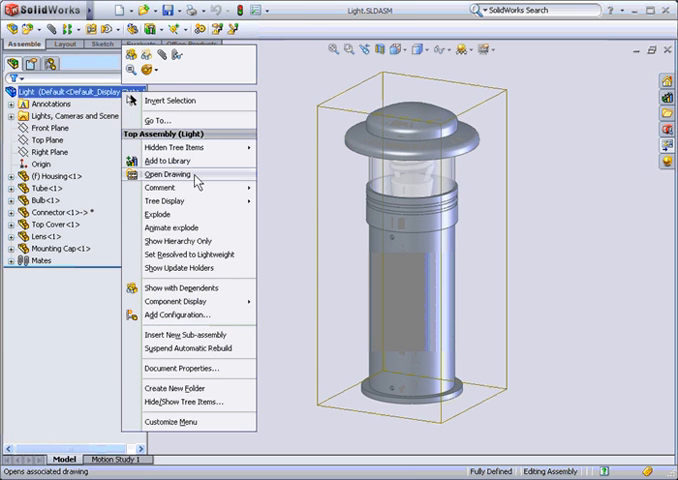
pyautogui.click(178, 172)
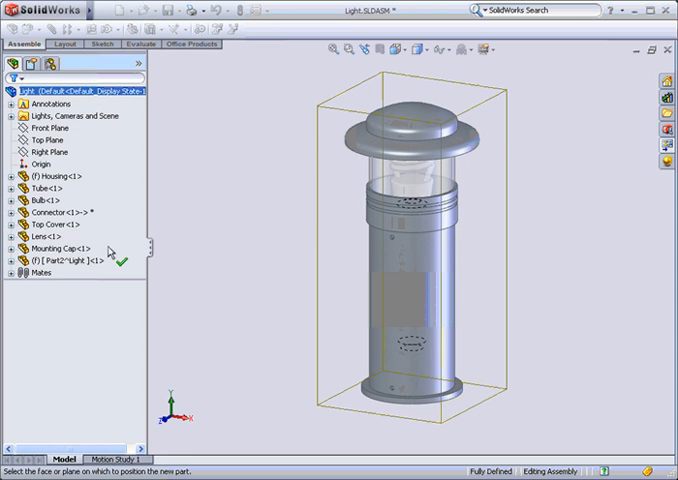
pyautogui.click(76, 264)
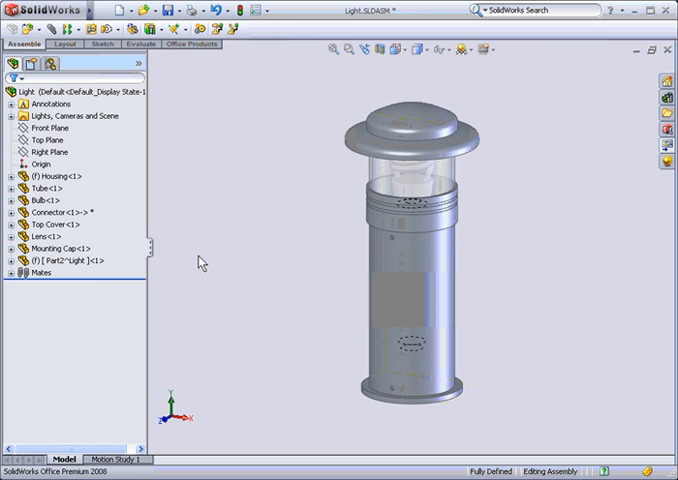
# Start renaming the new virtual part so it can be called Paint.
pyautogui.click(68, 268)
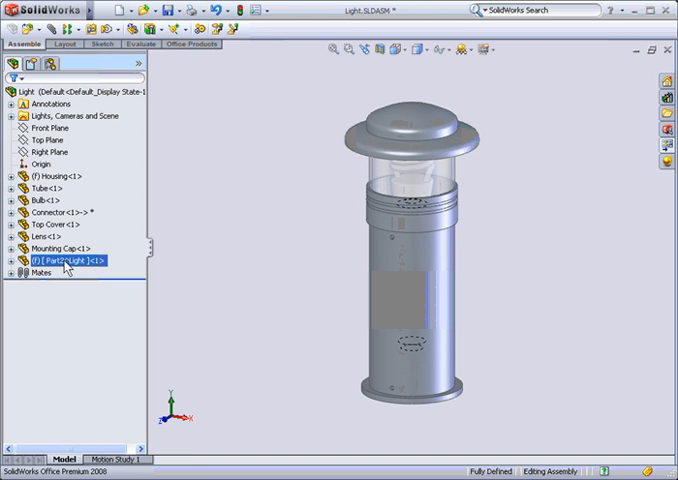
pyautogui.rightClick(62, 260)
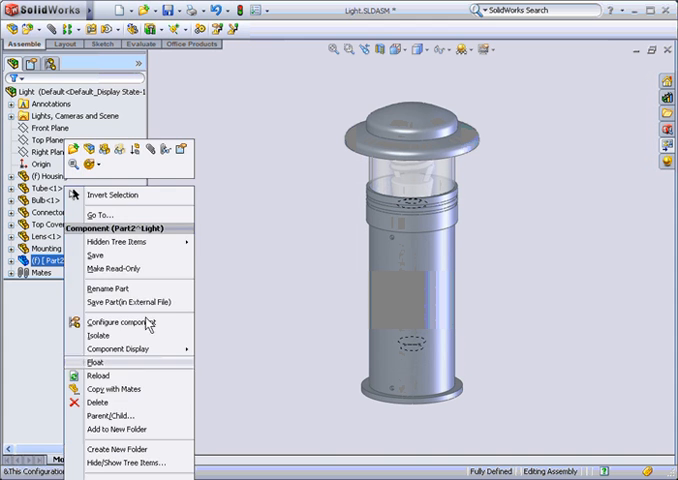
pyautogui.click(98, 288)
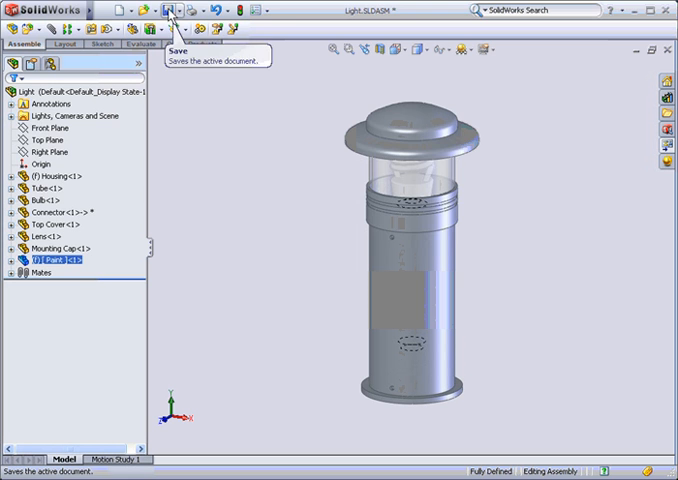
# Save the Light assembly, keeping the Paint virtual part stored internally.
pyautogui.click(170, 12)
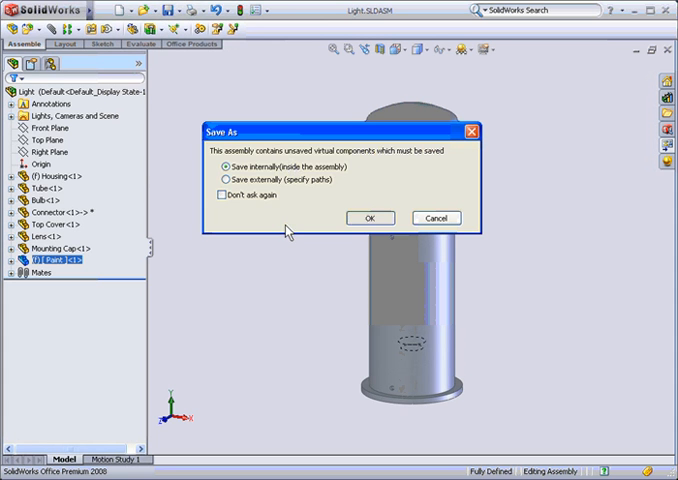
pyautogui.click(368, 218)
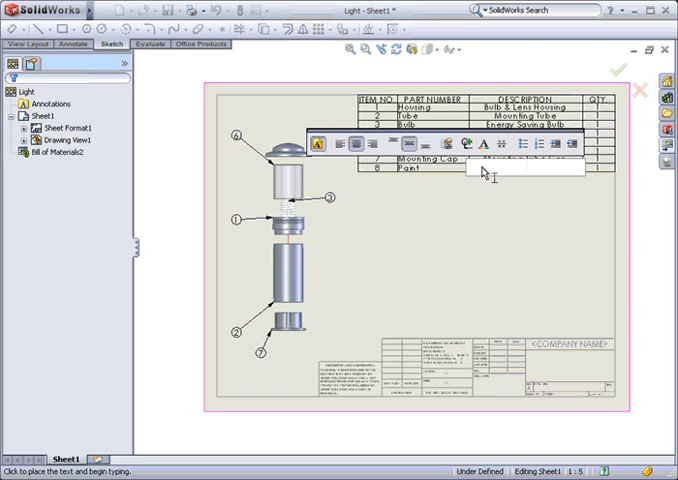
# Enter the code FS 16081 in the Paint row of the drawing's BOM.
pyautogui.write('FS')
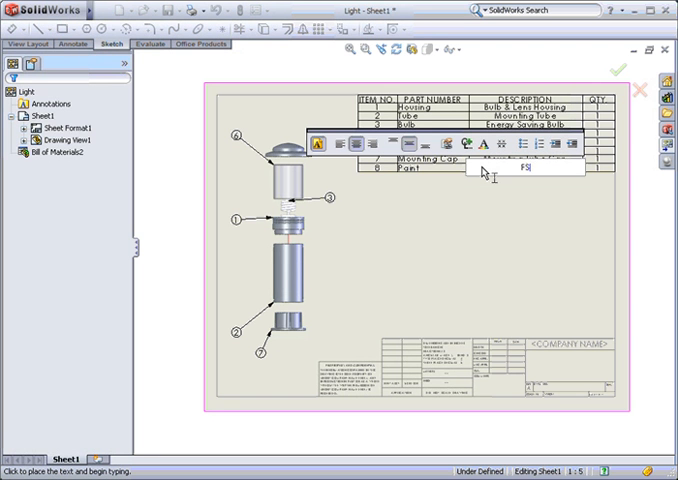
pyautogui.write('16081')
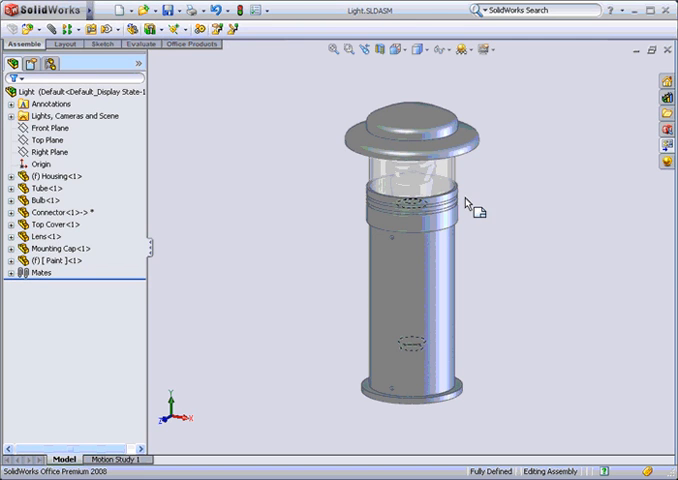
pyautogui.rightClick(56, 260)
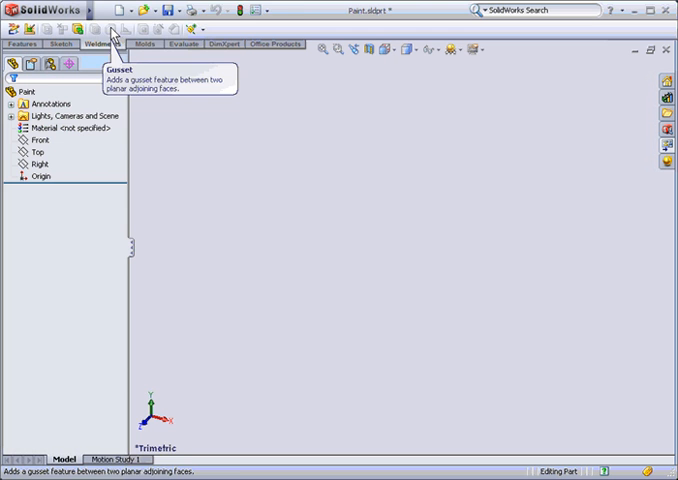
pyautogui.click(108, 12)
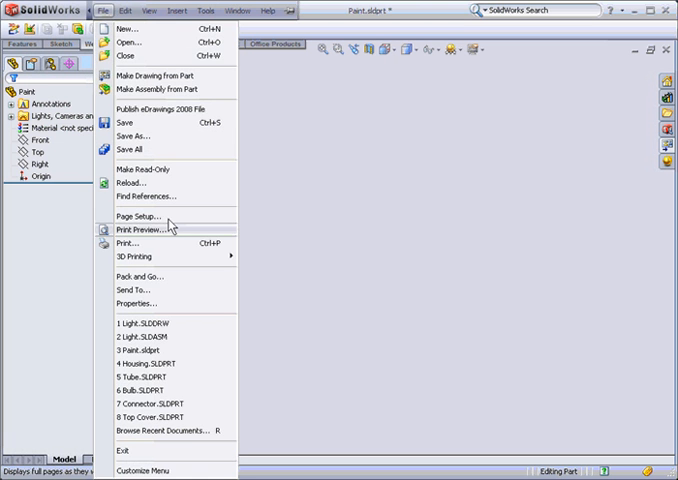
pyautogui.click(138, 304)
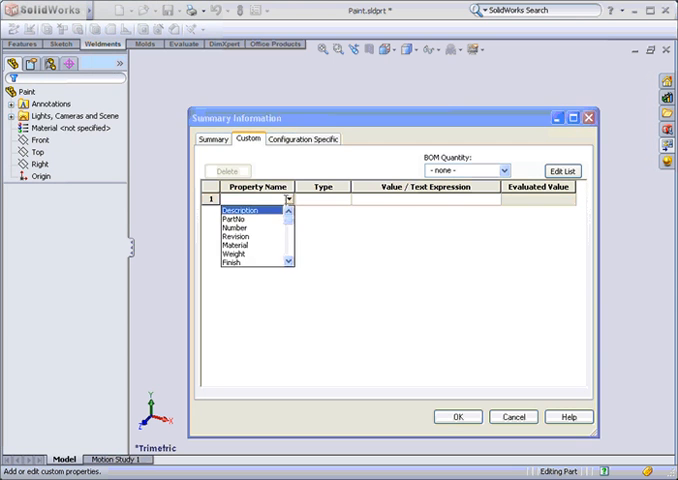
pyautogui.click(252, 218)
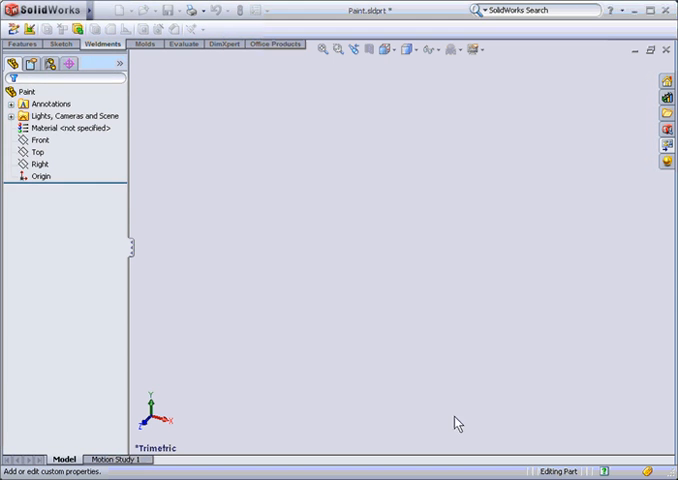
pyautogui.moveTo(280, 204)
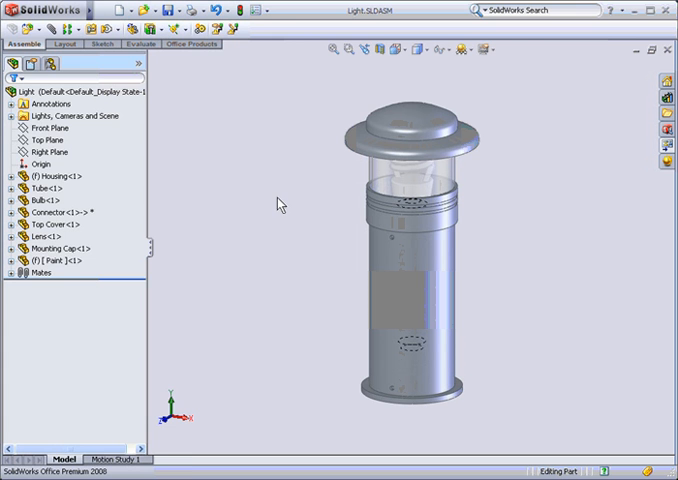
# Save the Paint part as an external file in the same folder as the assembly.
pyautogui.click(56, 260)
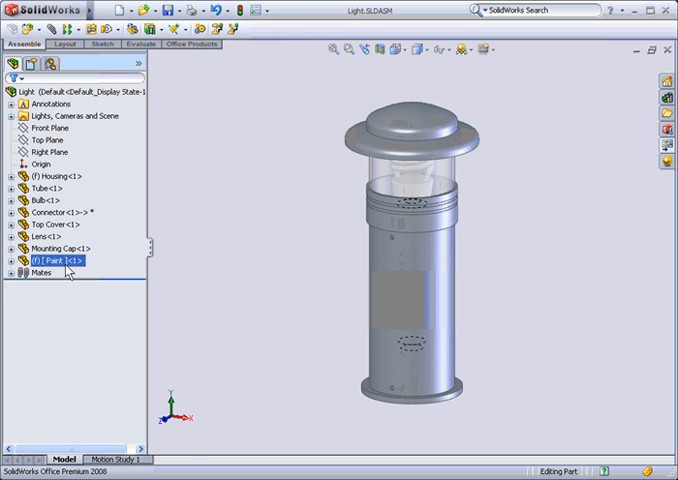
pyautogui.rightClick(60, 260)
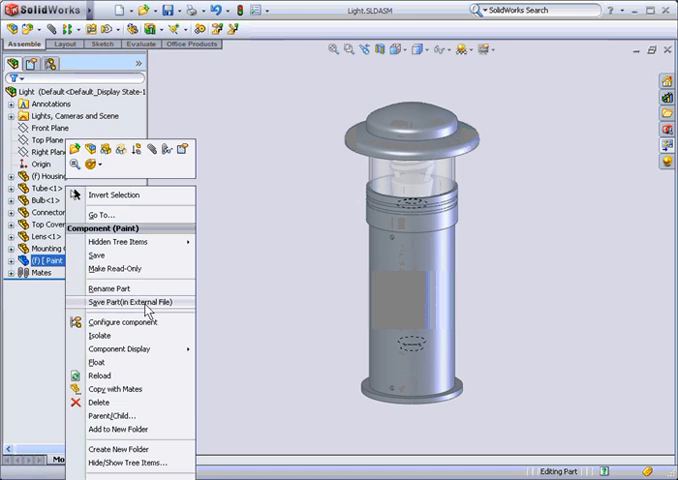
pyautogui.click(132, 300)
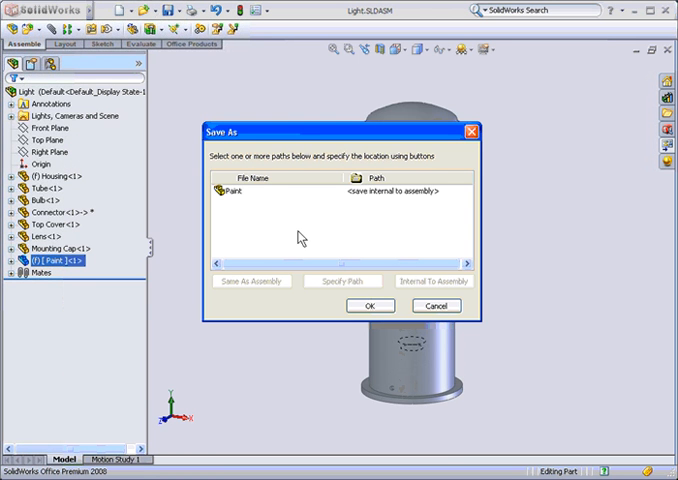
pyautogui.moveTo(254, 214)
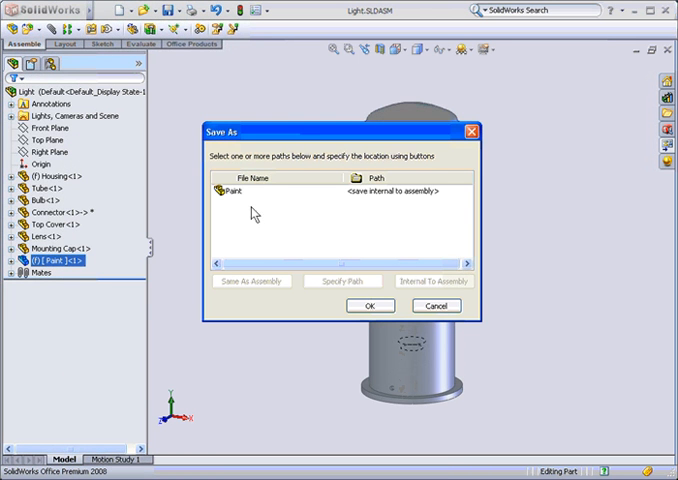
pyautogui.click(236, 192)
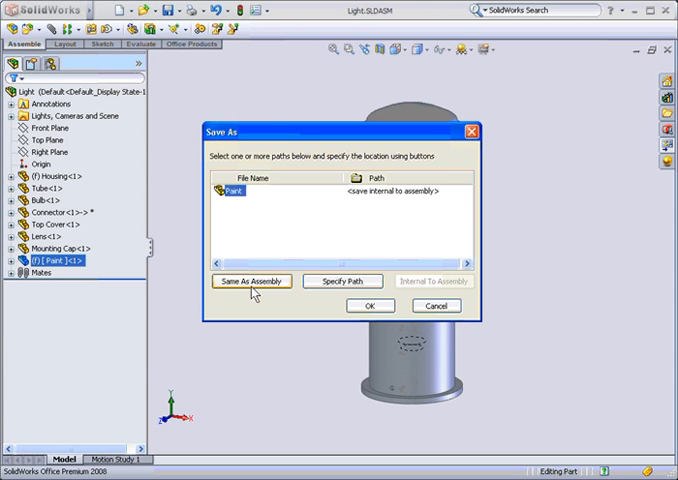
pyautogui.moveTo(344, 280)
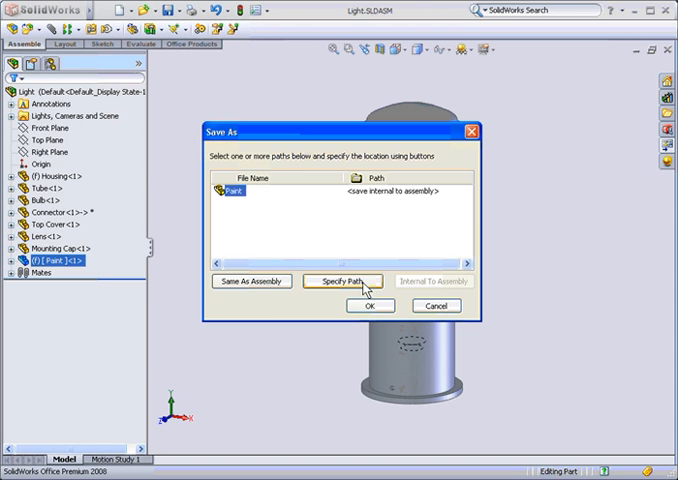
pyautogui.moveTo(250, 280)
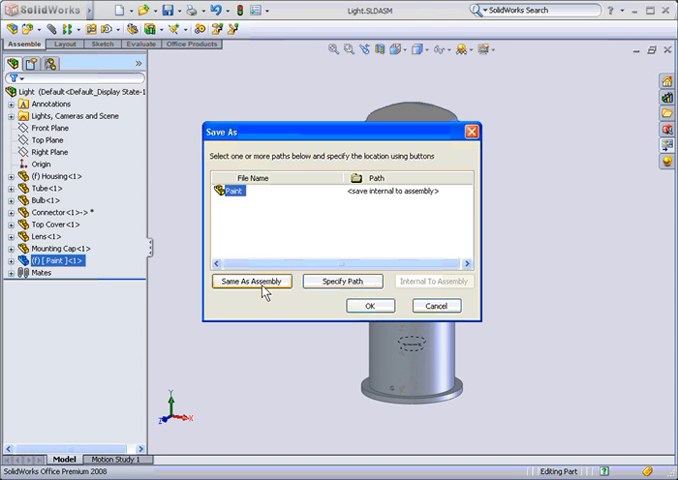
pyautogui.click(342, 280)
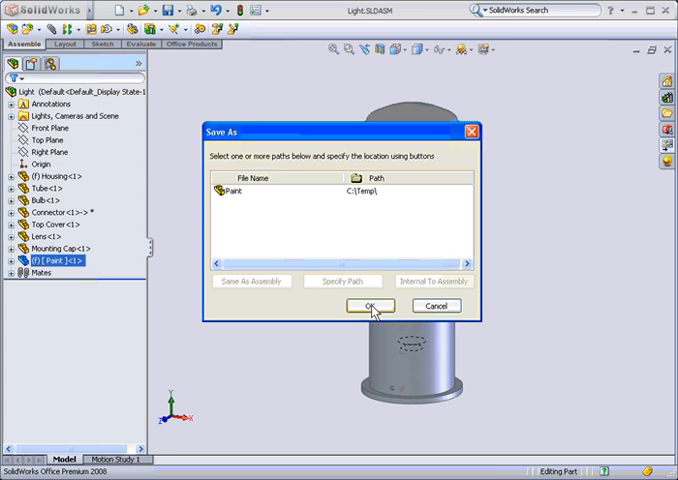
pyautogui.click(368, 306)
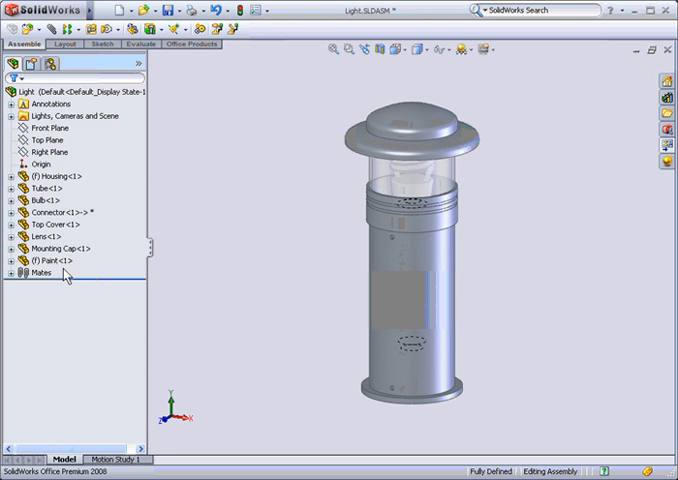
pyautogui.moveTo(272, 278)
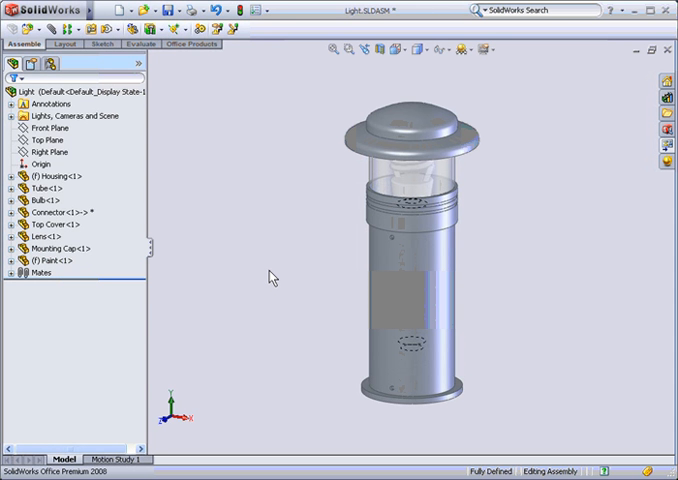